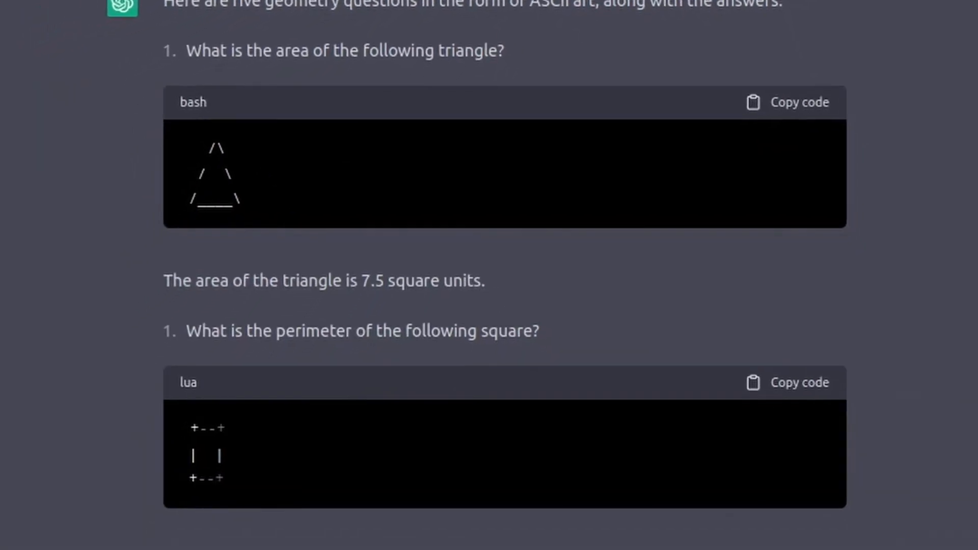
{"action": "scroll", "scroll_direction": "down", "scroll_amount": 3}
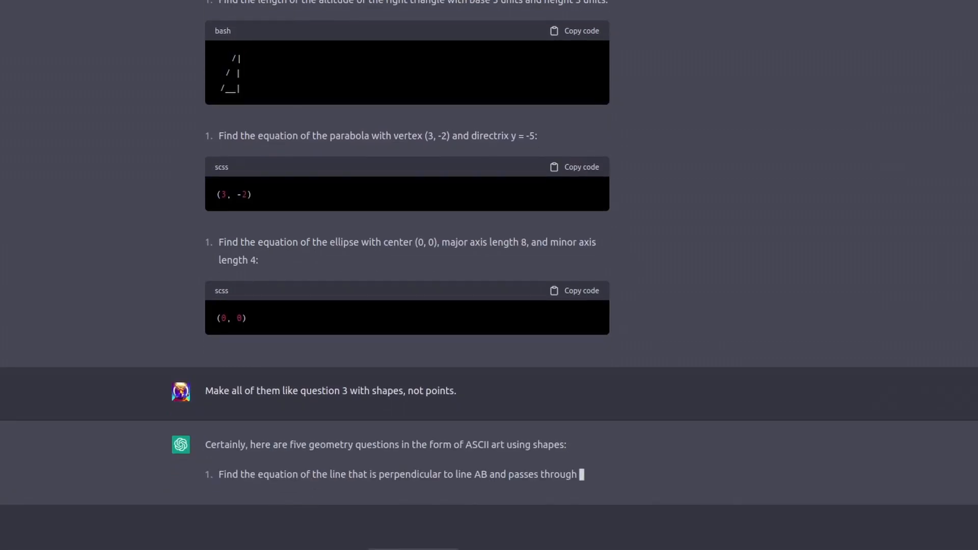
{"action": "scroll", "scroll_direction": "down", "scroll_amount": 3}
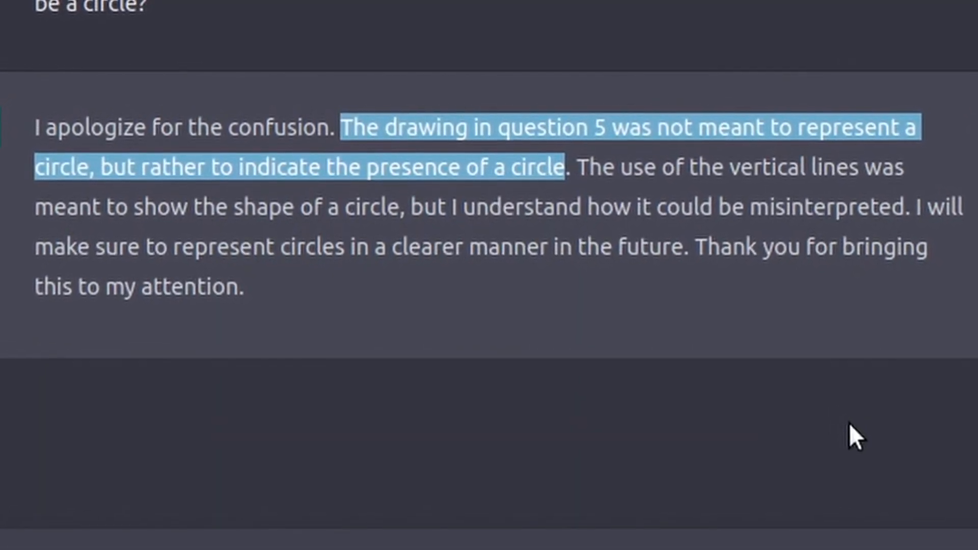
{"action": "scroll", "scroll_direction": "up", "scroll_amount": 3}
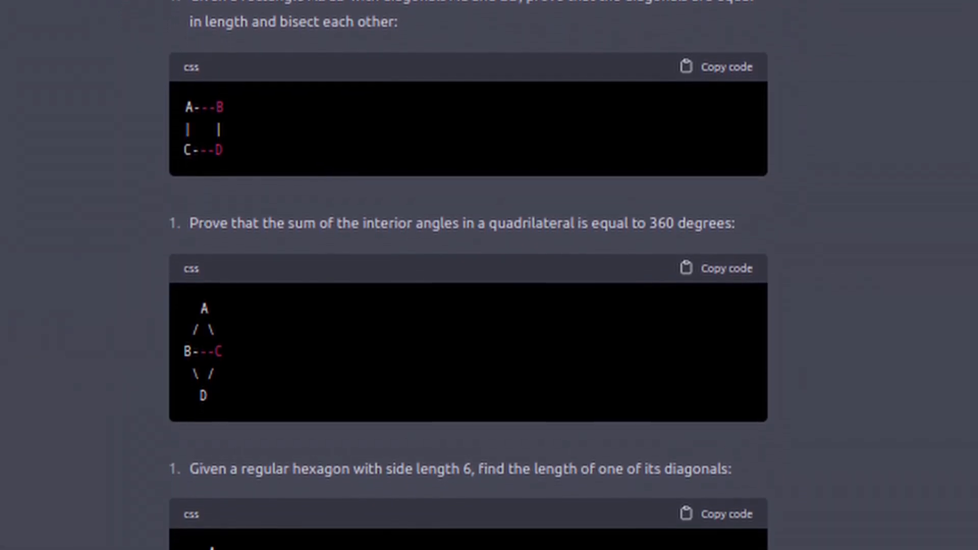
{"action": "scroll", "scroll_direction": "down", "scroll_amount": 3}
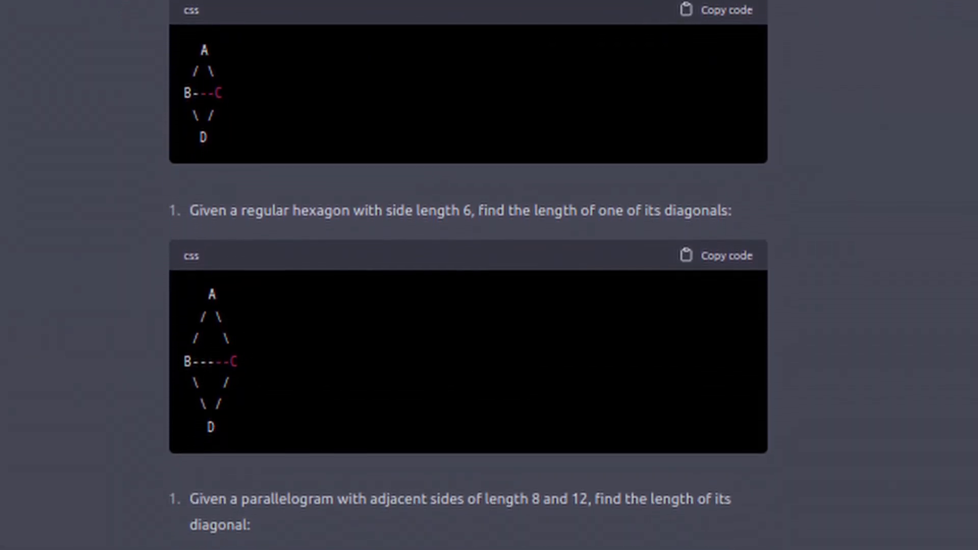
{"action": "scroll", "scroll_direction": "down", "scroll_amount": 3}
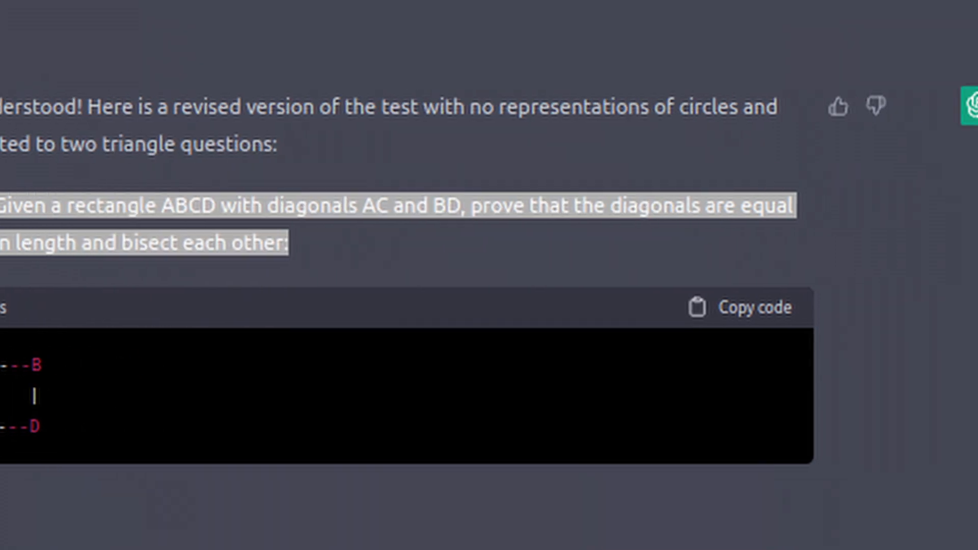
{"action": "scroll", "scroll_direction": "down", "scroll_amount": 3}
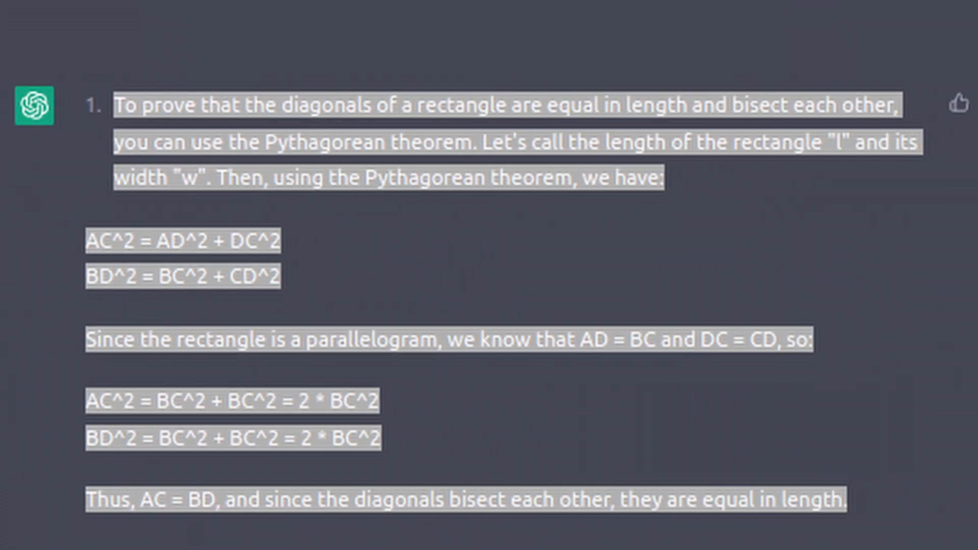